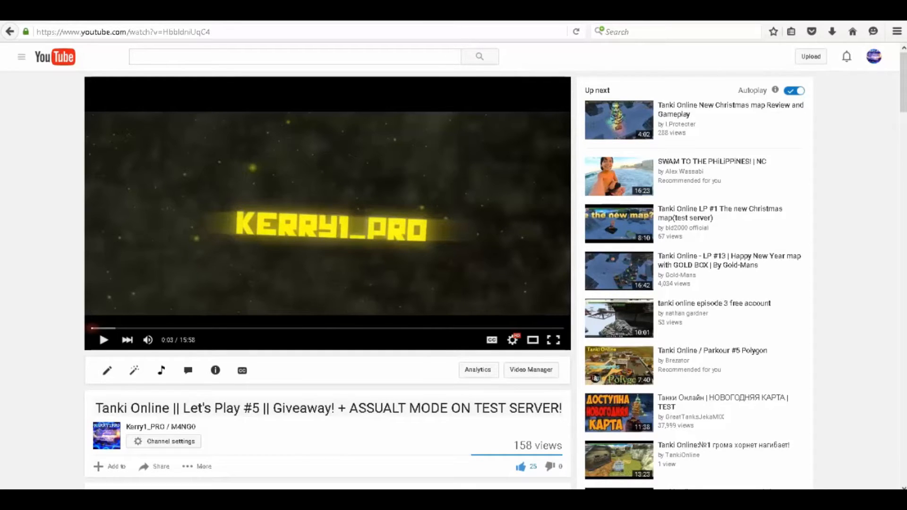
- Send a lobby chat message greeting viewers and saying the giveaway winner is about to be announced
{"action": "scroll", "scroll_direction": "down", "scroll_amount": 3}
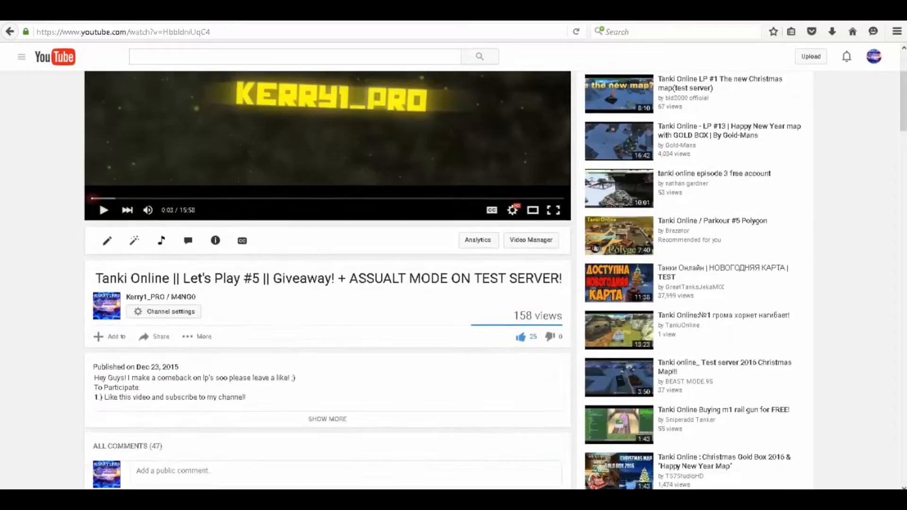
{"action": "scroll", "scroll_direction": "down", "scroll_amount": 3}
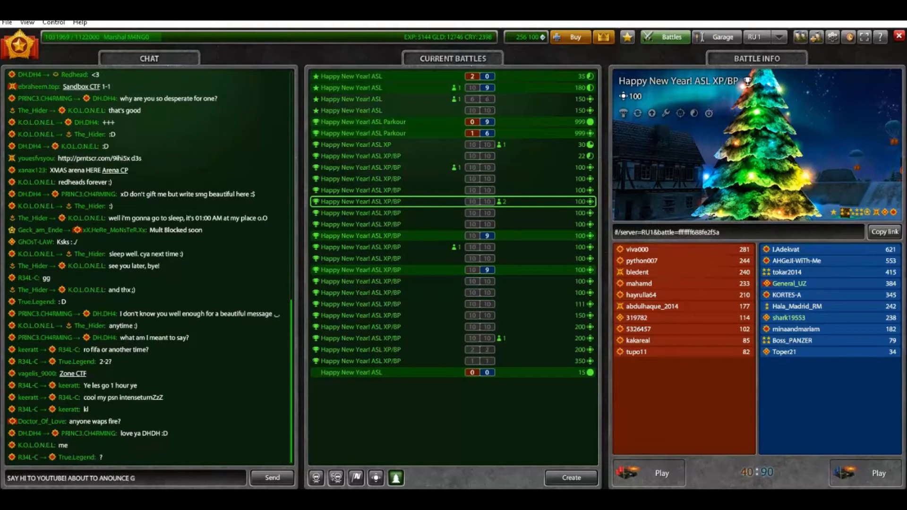
{"action": "type", "text": "IVEAWAY"}
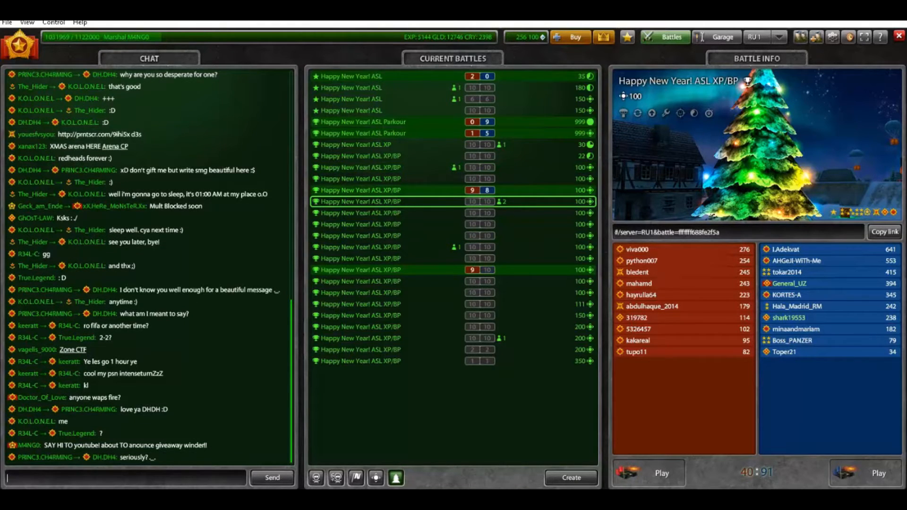
{"action": "type", "text": "SAY HI TO YOUTUBE A"}
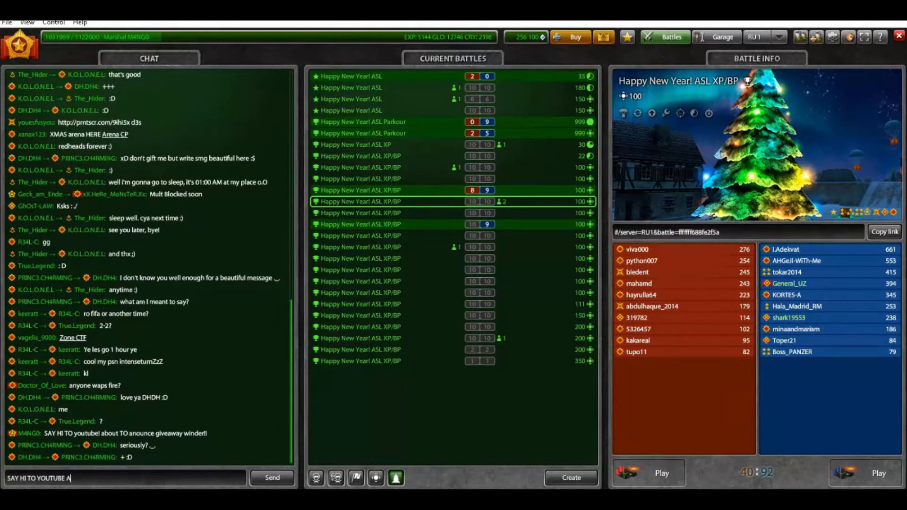
{"action": "type", "text": "BOUT TO"}
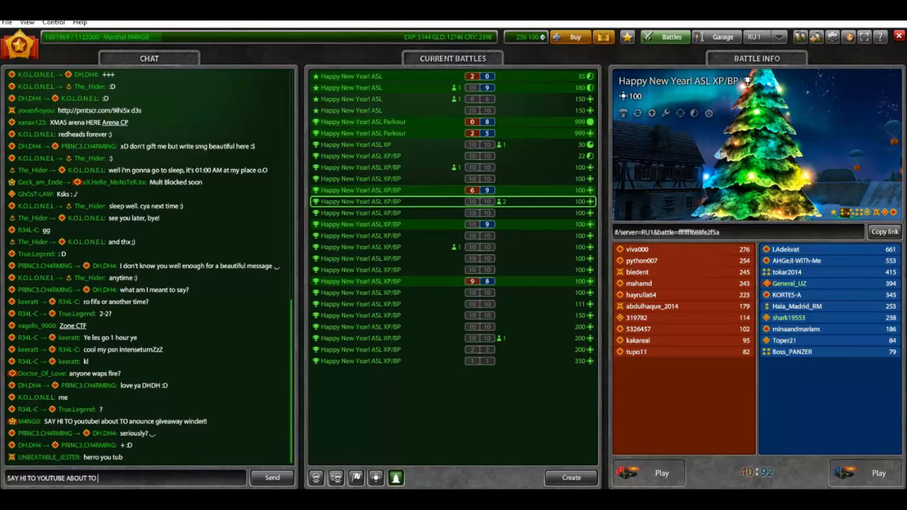
{"action": "type", "text": "ANOUNCE THE GIVEAWAY WINNER"}
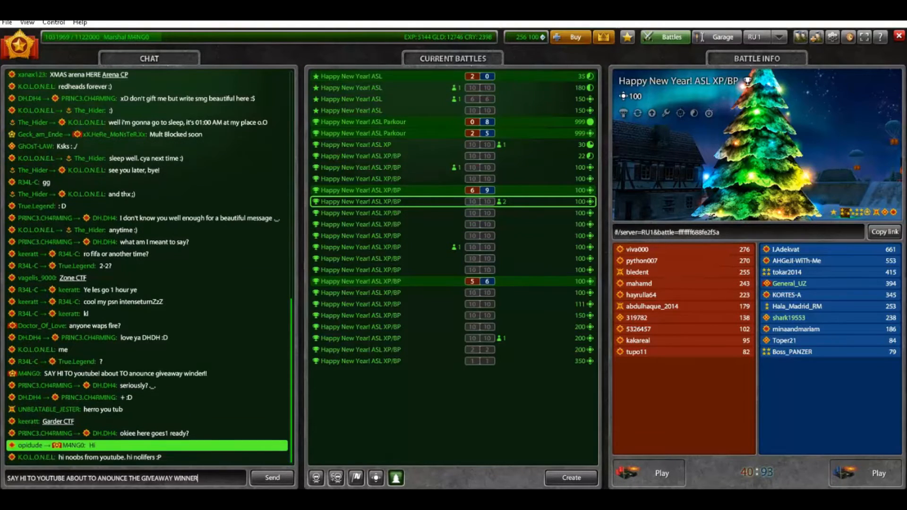
{"action": "left_click", "coordinate": [271, 478]}
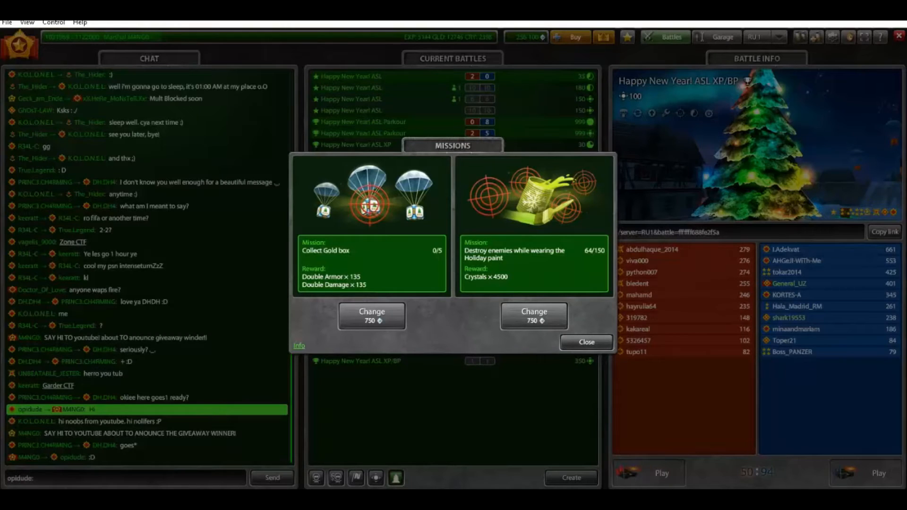
{"action": "left_click", "coordinate": [586, 342]}
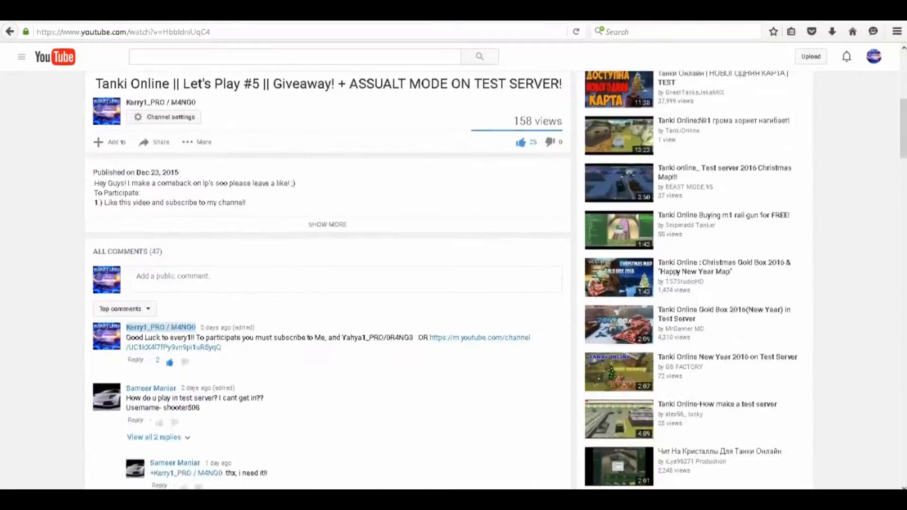
{"action": "scroll", "scroll_direction": "down", "scroll_amount": 3}
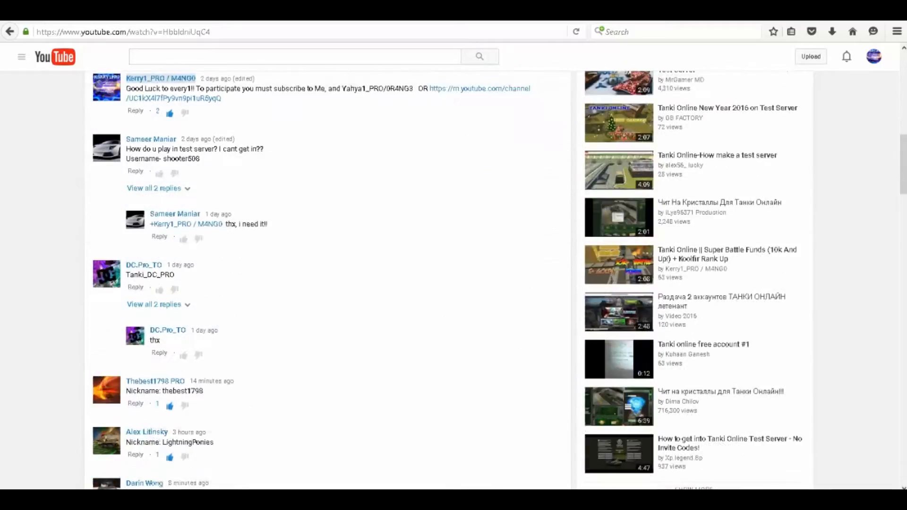
{"action": "scroll", "scroll_direction": "down", "scroll_amount": 3}
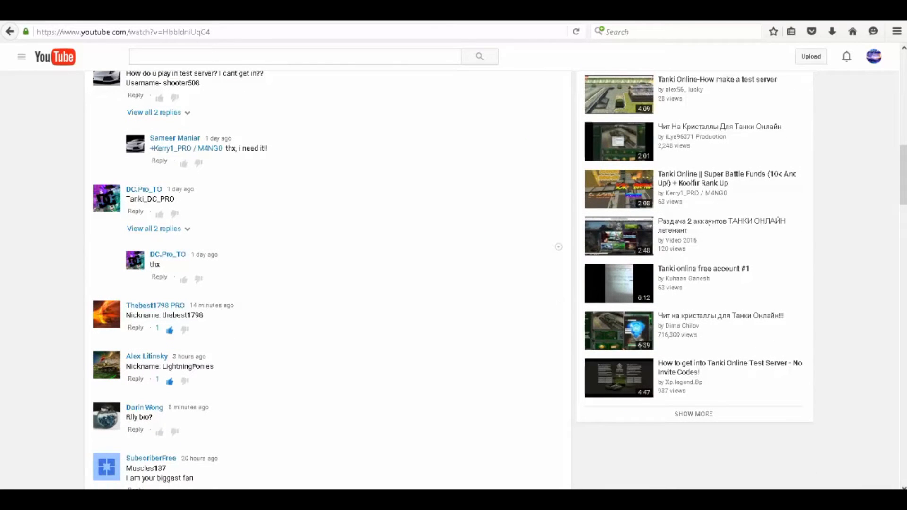
{"action": "scroll", "scroll_direction": "up", "scroll_amount": 3}
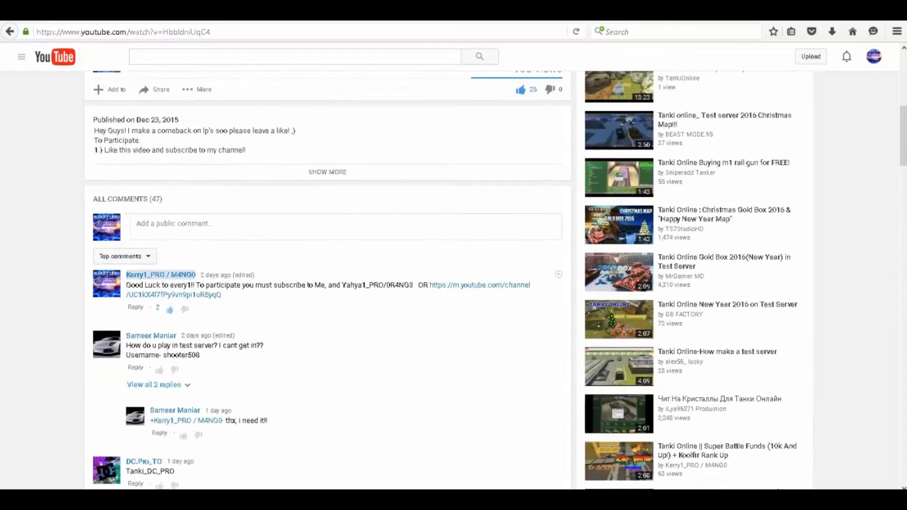
{"action": "scroll", "scroll_direction": "down", "scroll_amount": 3}
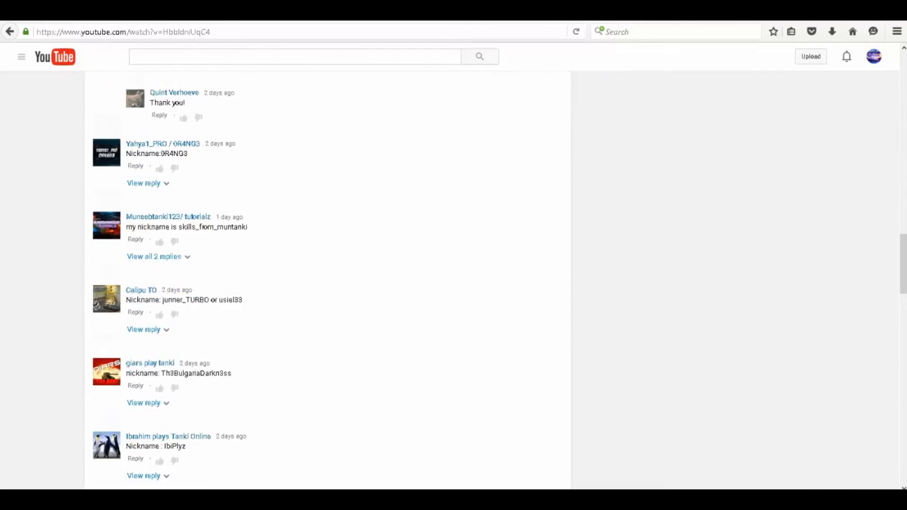
{"action": "scroll", "scroll_direction": "down", "scroll_amount": 3}
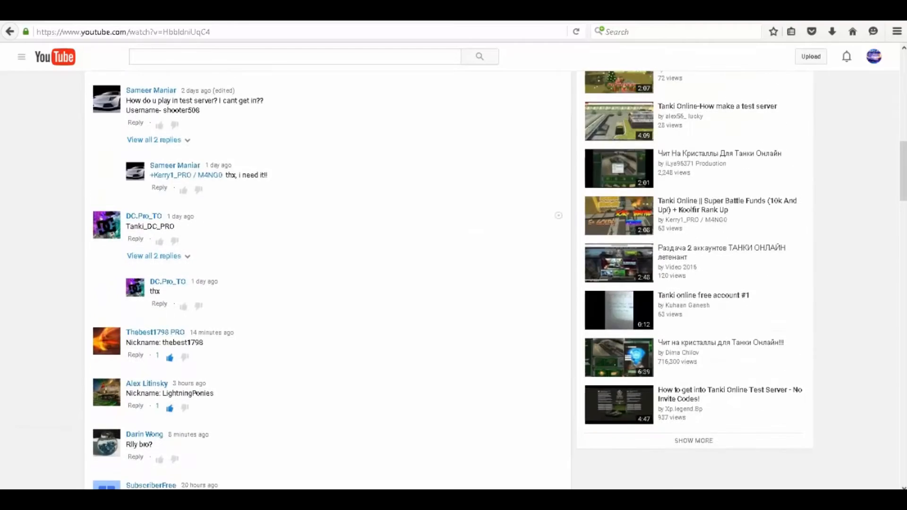
{"action": "scroll", "scroll_direction": "down", "scroll_amount": 3}
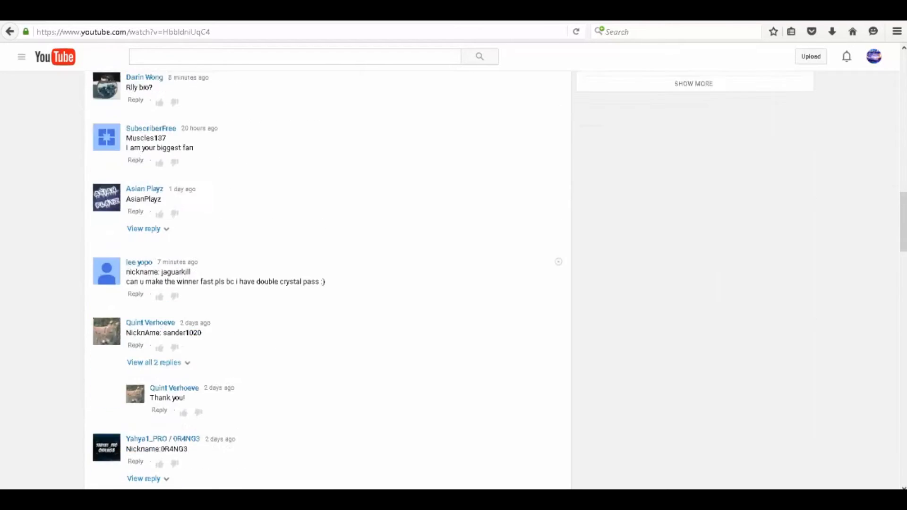
{"action": "scroll", "scroll_direction": "down", "scroll_amount": 3}
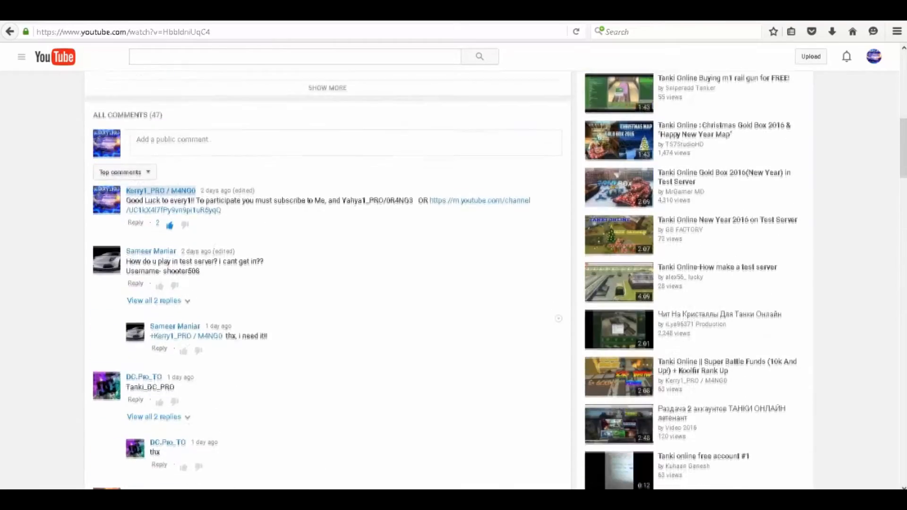
{"action": "scroll", "scroll_direction": "down", "scroll_amount": 3}
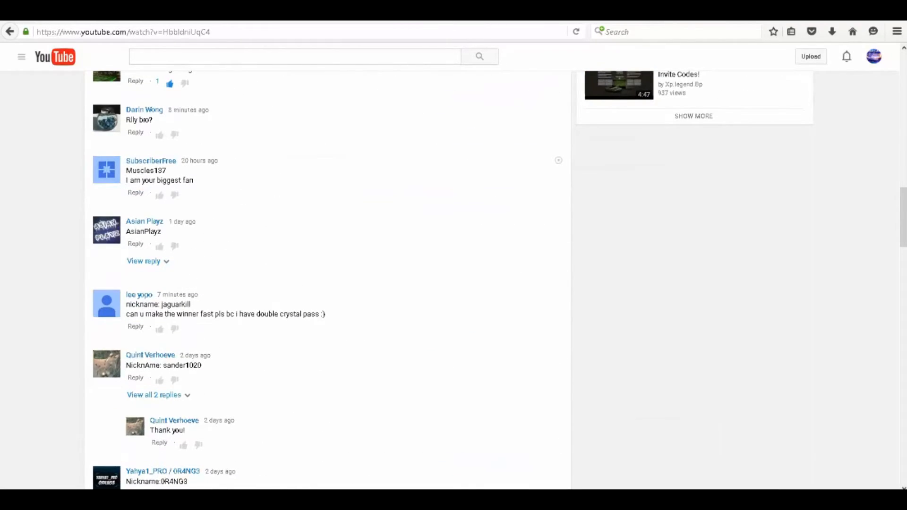
{"action": "scroll", "scroll_direction": "down", "scroll_amount": 3}
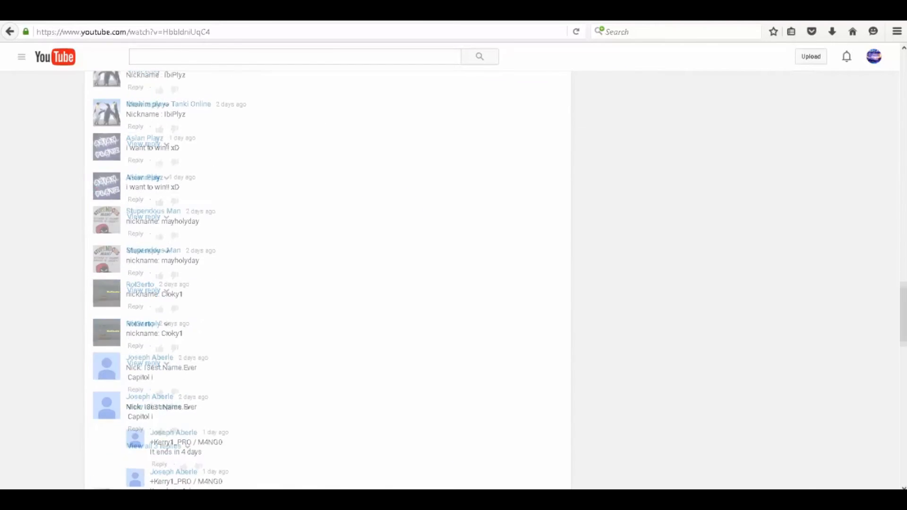
{"action": "scroll", "scroll_direction": "down", "scroll_amount": 3}
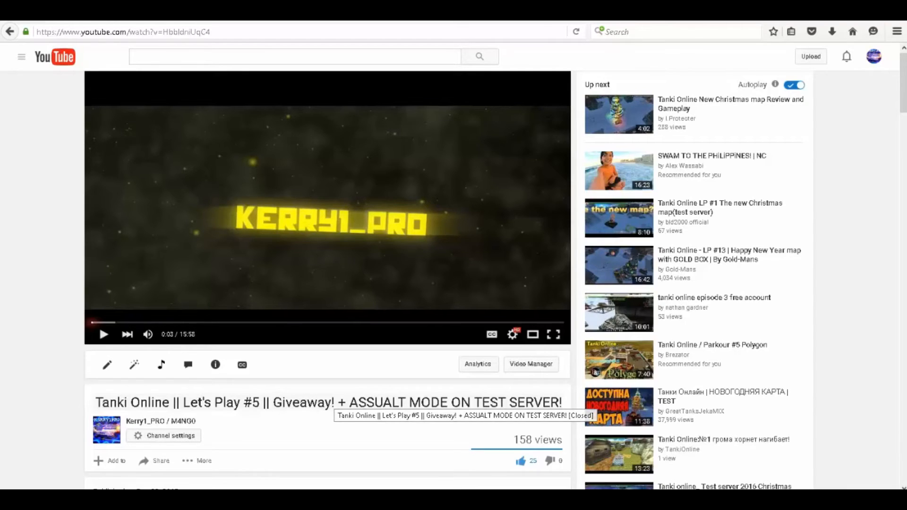
{"action": "scroll", "scroll_direction": "down", "scroll_amount": 3}
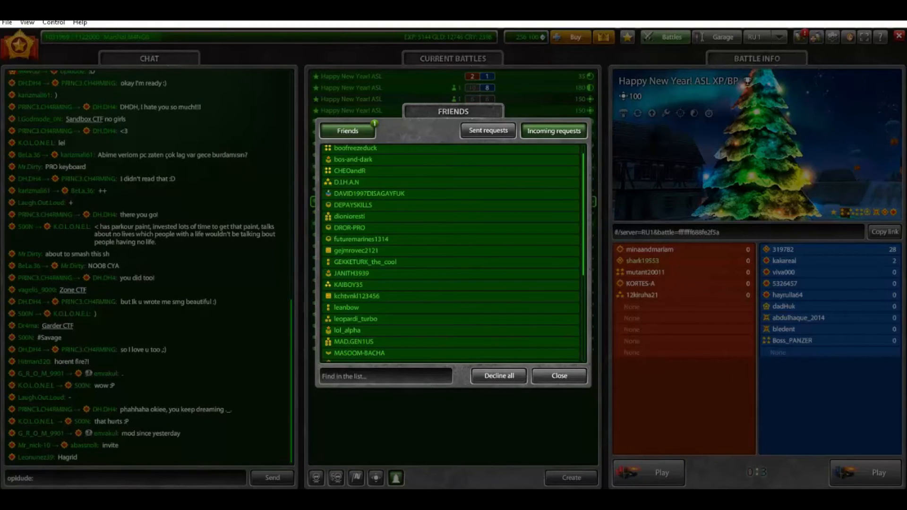
{"action": "left_click", "coordinate": [557, 376]}
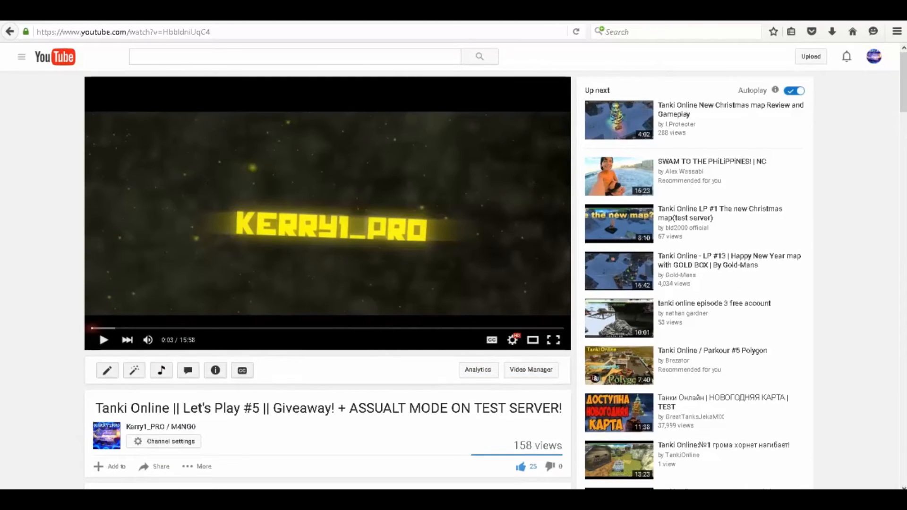
{"action": "mouse_move", "coordinate": [120, 328]}
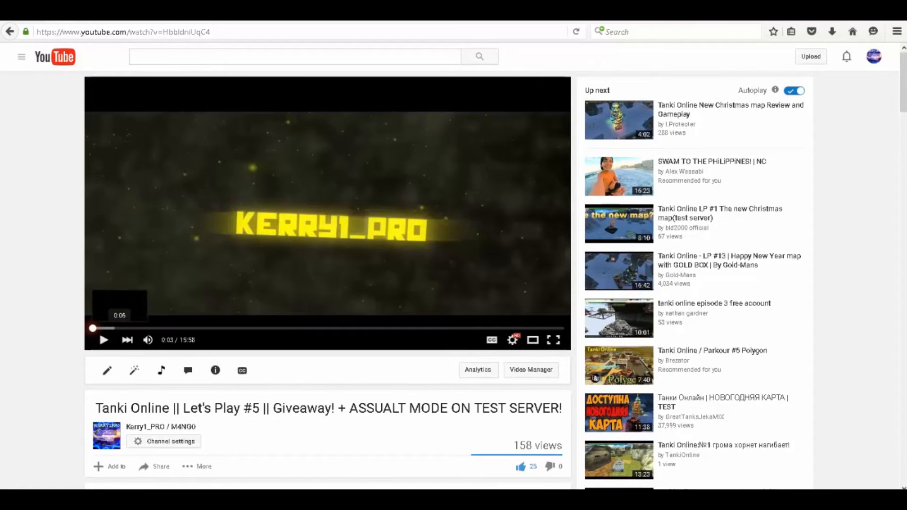
{"action": "left_click", "coordinate": [91, 328]}
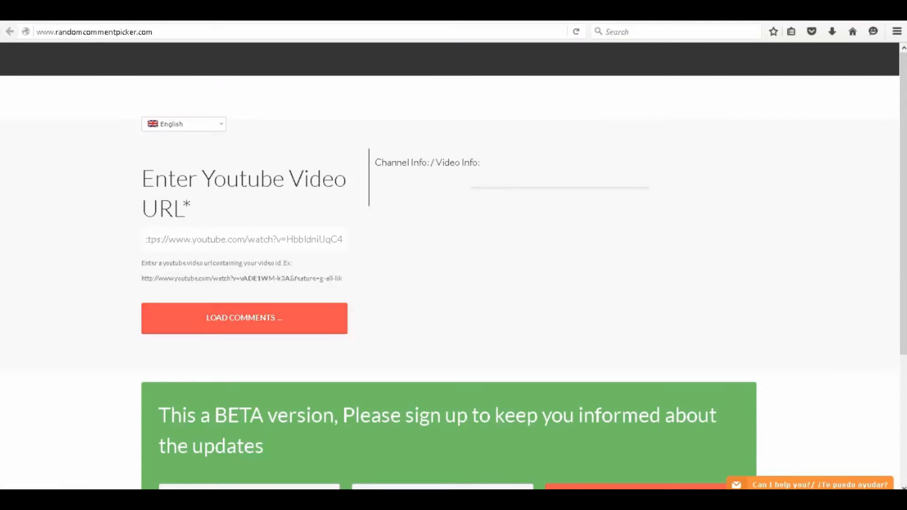
{"action": "left_click", "coordinate": [244, 318]}
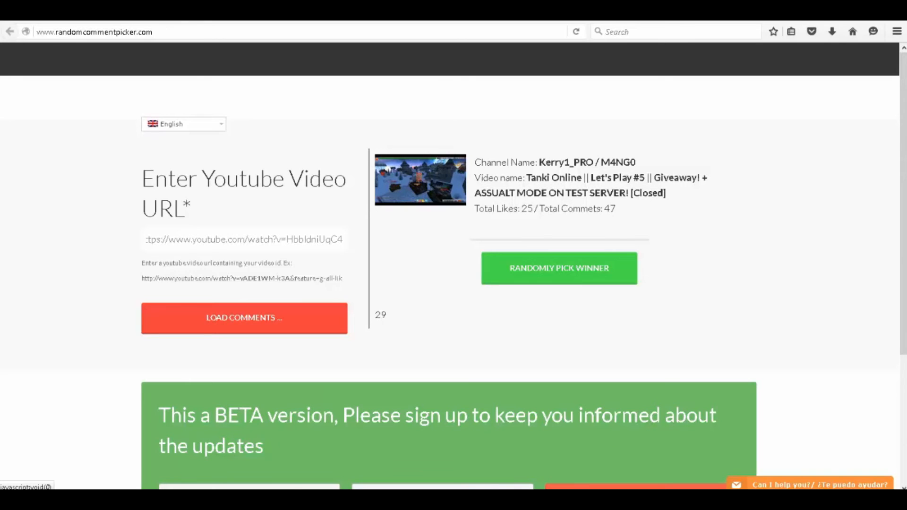
{"action": "left_click", "coordinate": [559, 268]}
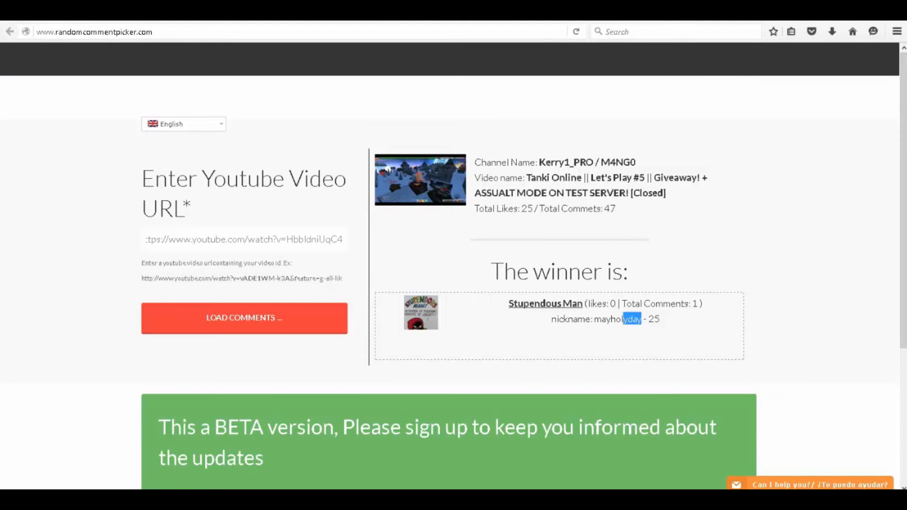
{"action": "double_click", "coordinate": [614, 319]}
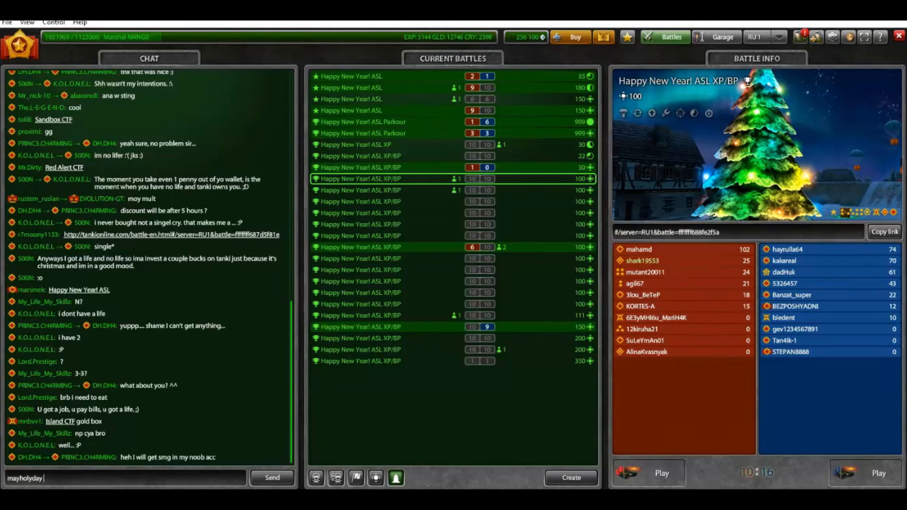
{"action": "type", "text": "CONGRATZ YOU HAVE"}
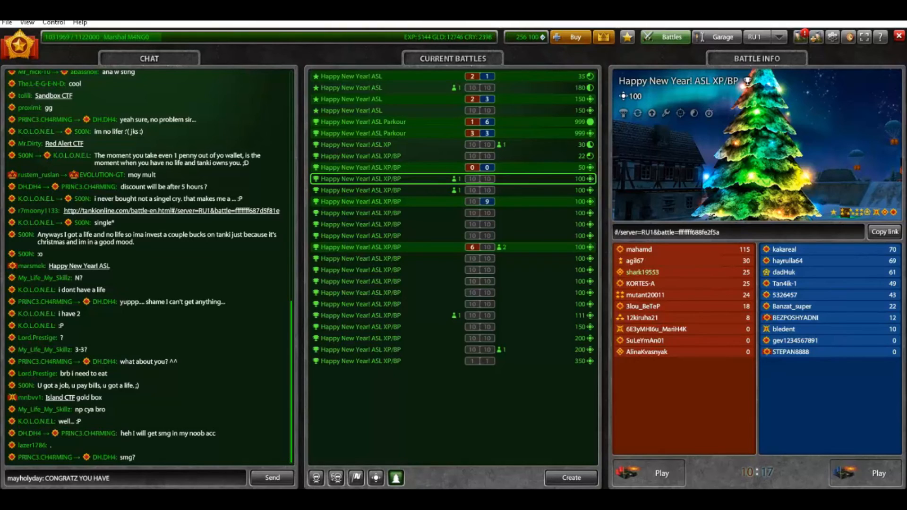
{"action": "type", "text": "WON THE PREM"}
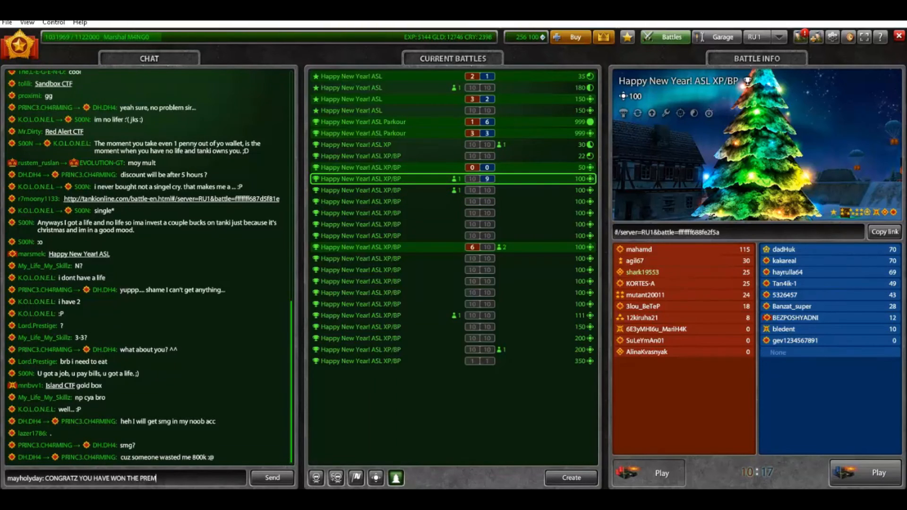
{"action": "left_click", "coordinate": [272, 478]}
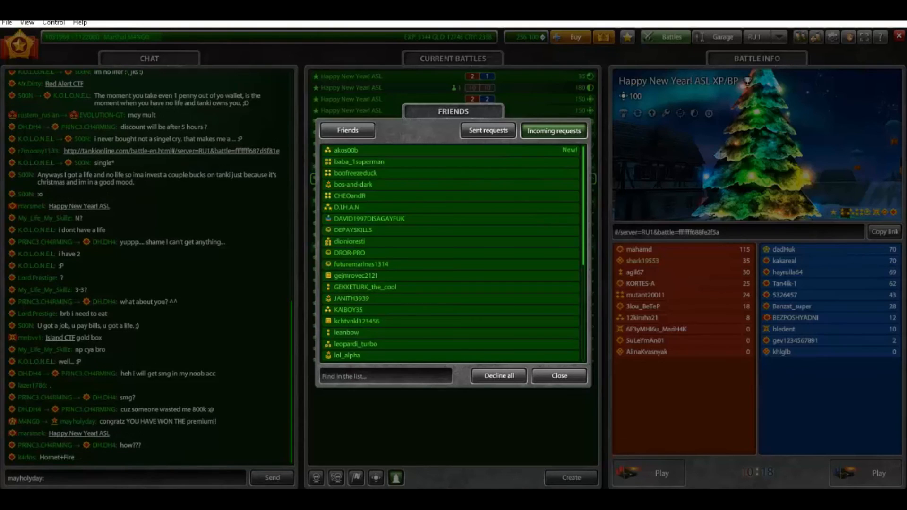
- Check the Friends list and close the Friends window
{"action": "left_click", "coordinate": [347, 131]}
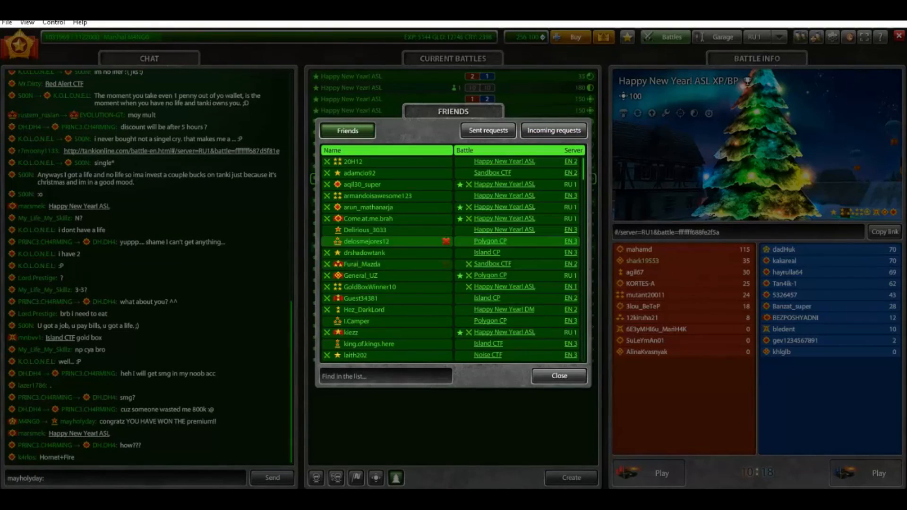
{"action": "left_click", "coordinate": [557, 376]}
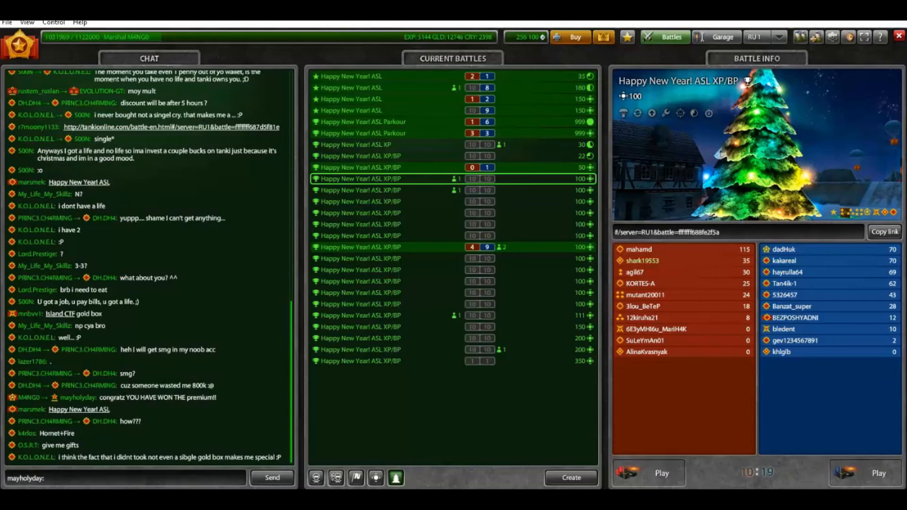